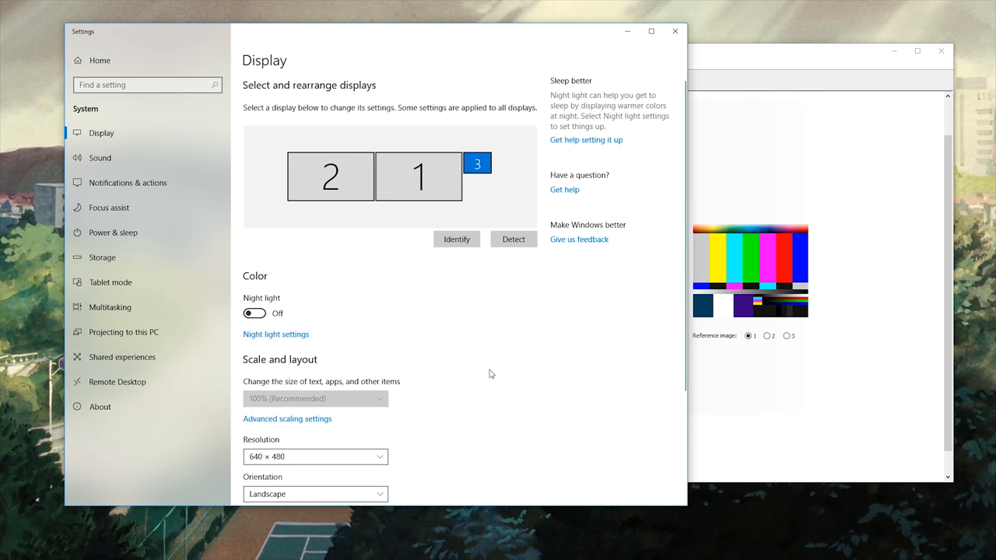
mouse_move(480, 376)
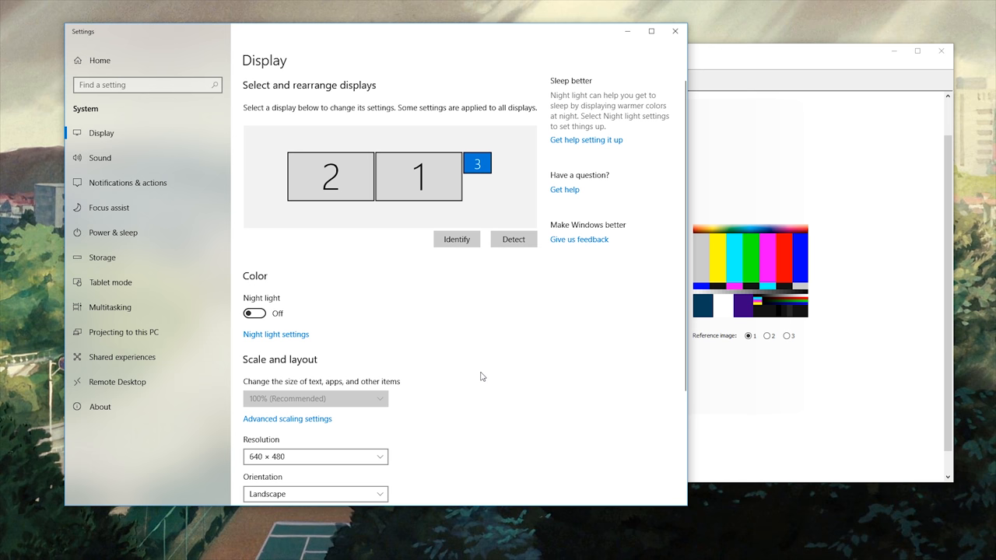
mouse_move(485, 268)
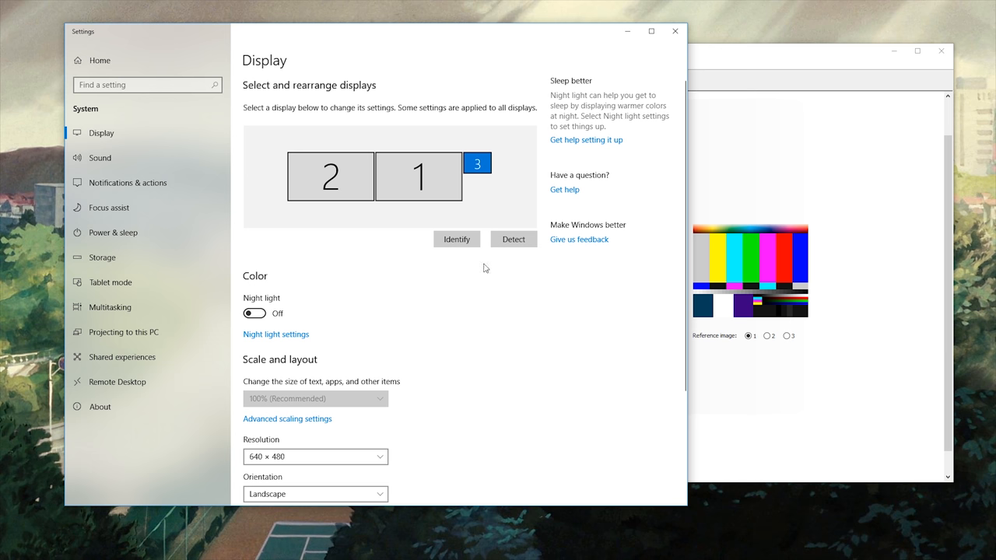
mouse_move(326, 67)
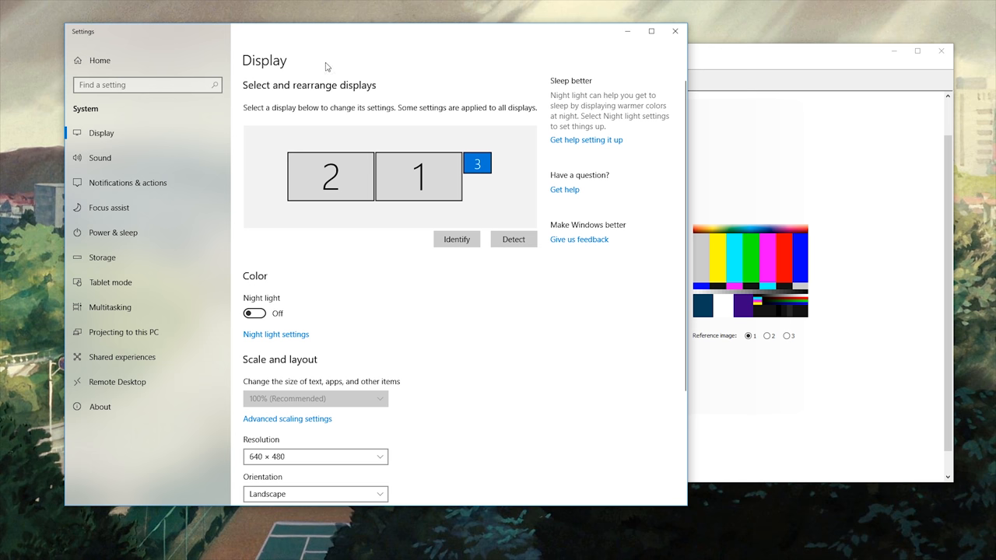
mouse_move(347, 74)
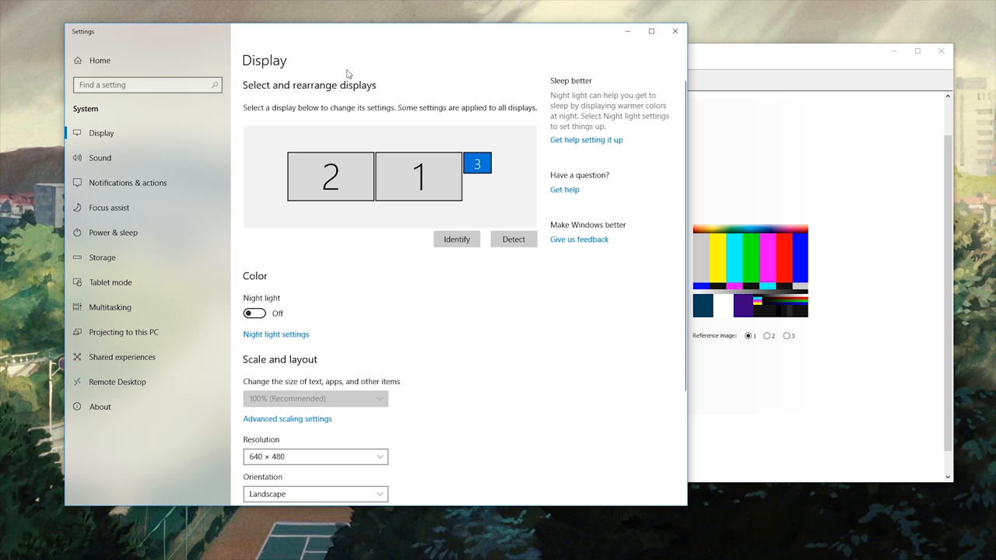
- Review the resolution list, keep 640 × 480, and move to the Change Resolution page
scroll("down", 3)
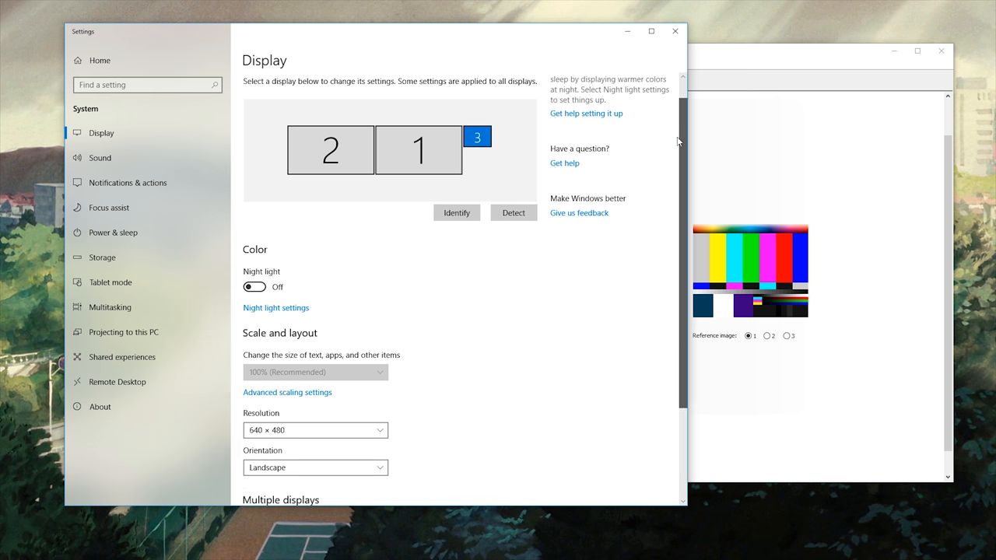
left_click(315, 430)
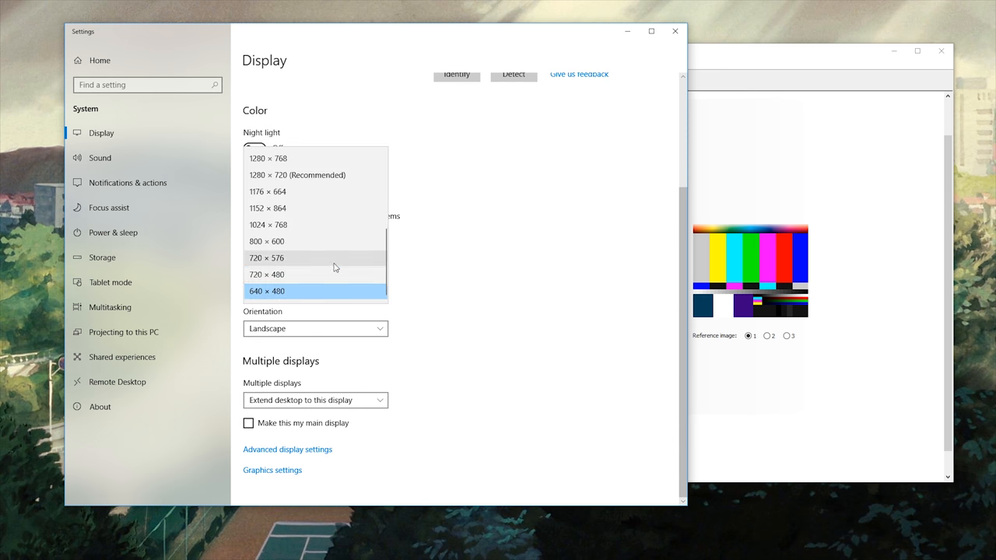
mouse_move(310, 284)
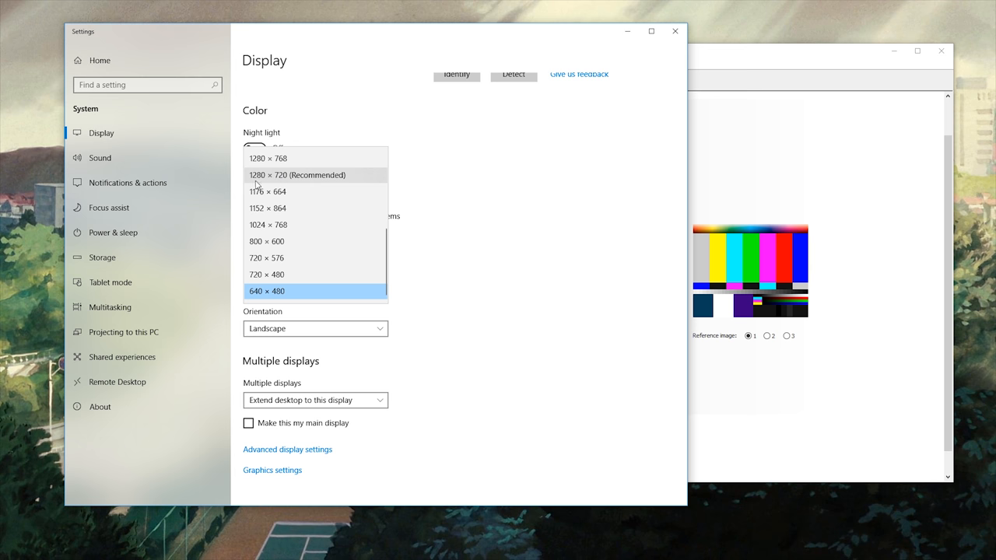
mouse_move(267, 187)
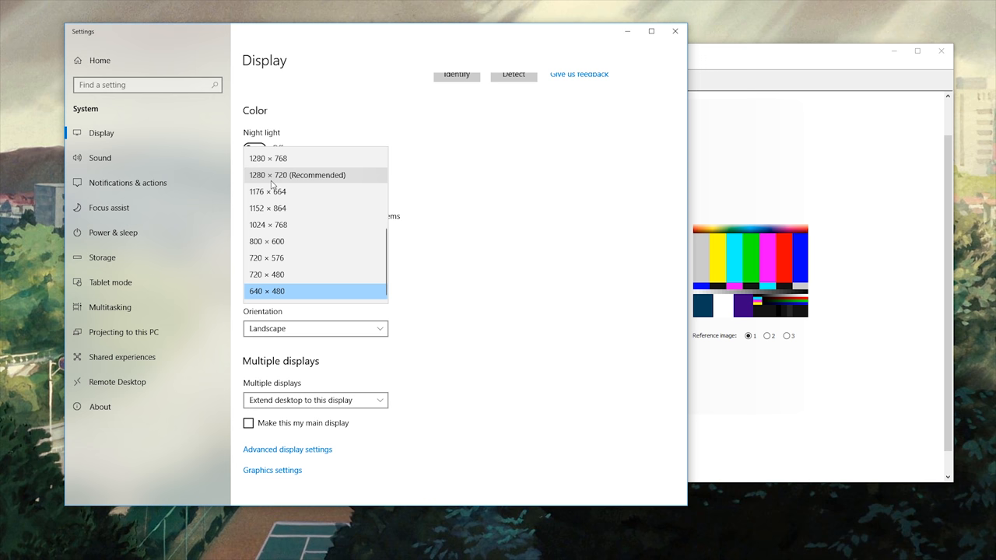
mouse_move(290, 290)
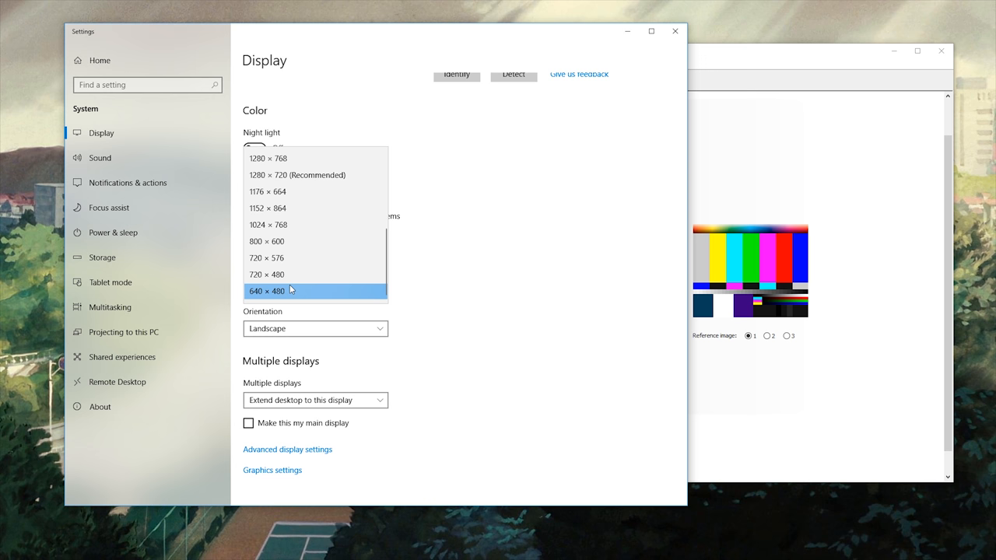
mouse_move(327, 295)
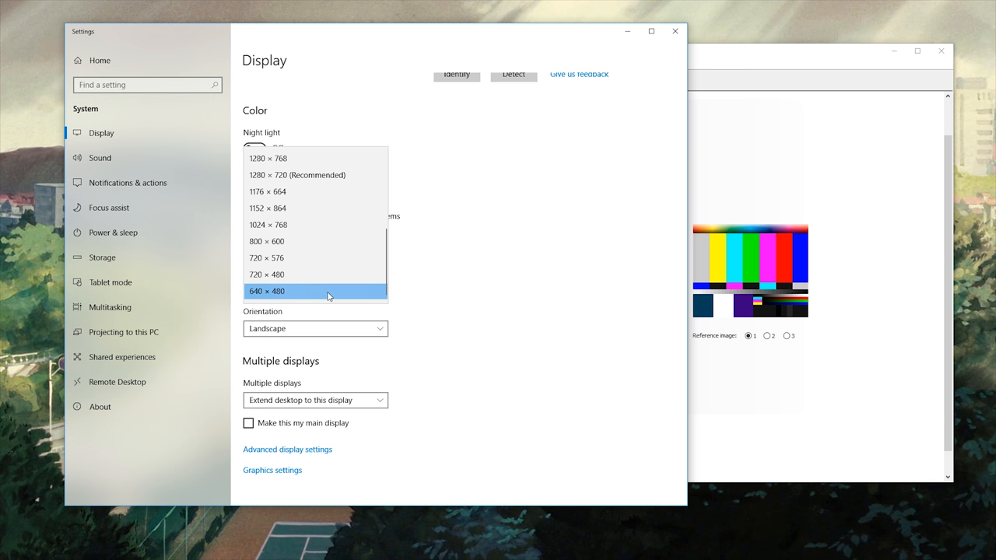
mouse_move(477, 288)
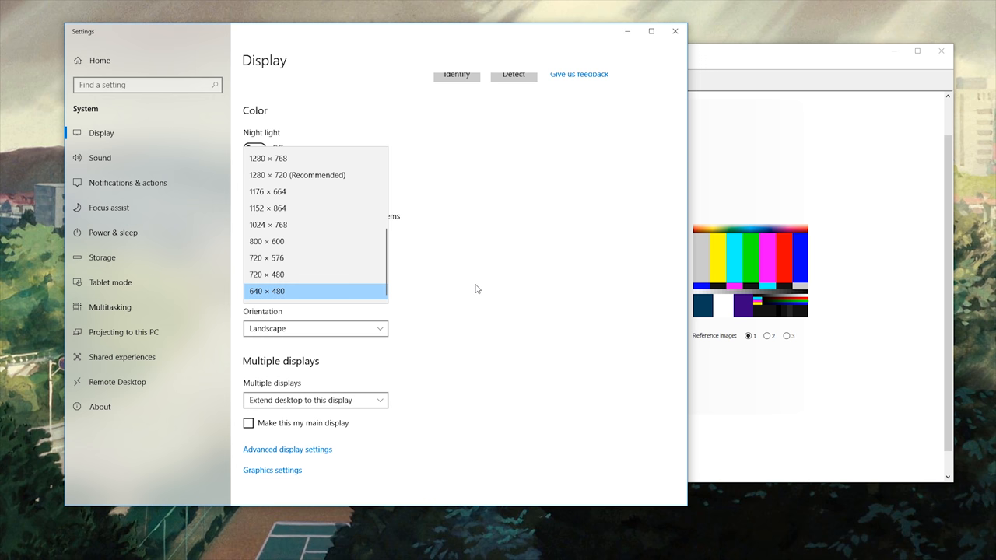
left_click(267, 290)
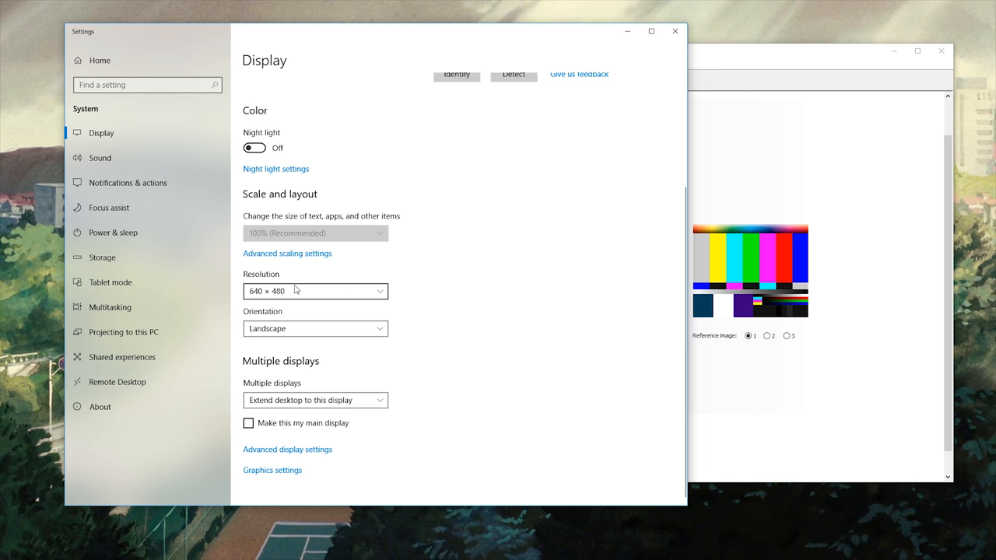
mouse_move(441, 311)
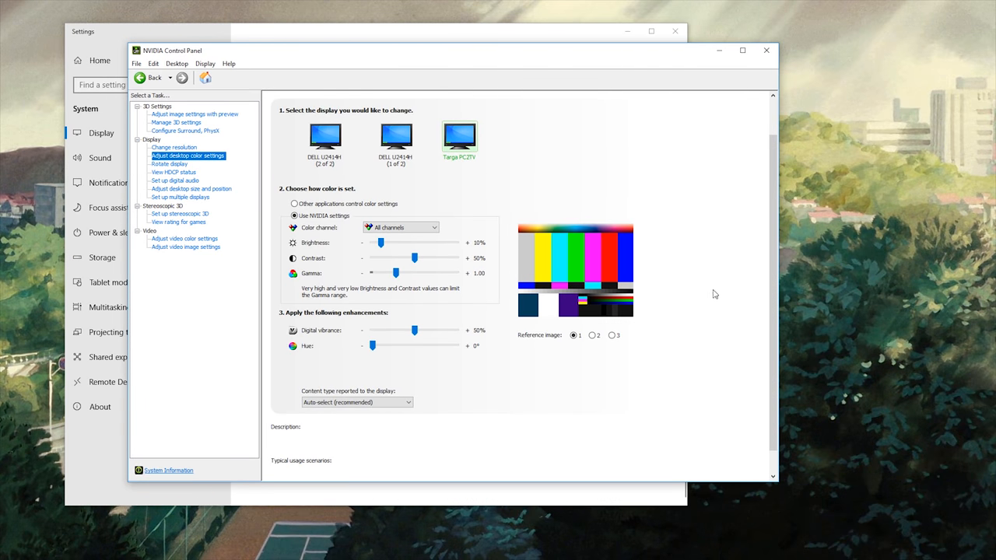
mouse_move(650, 284)
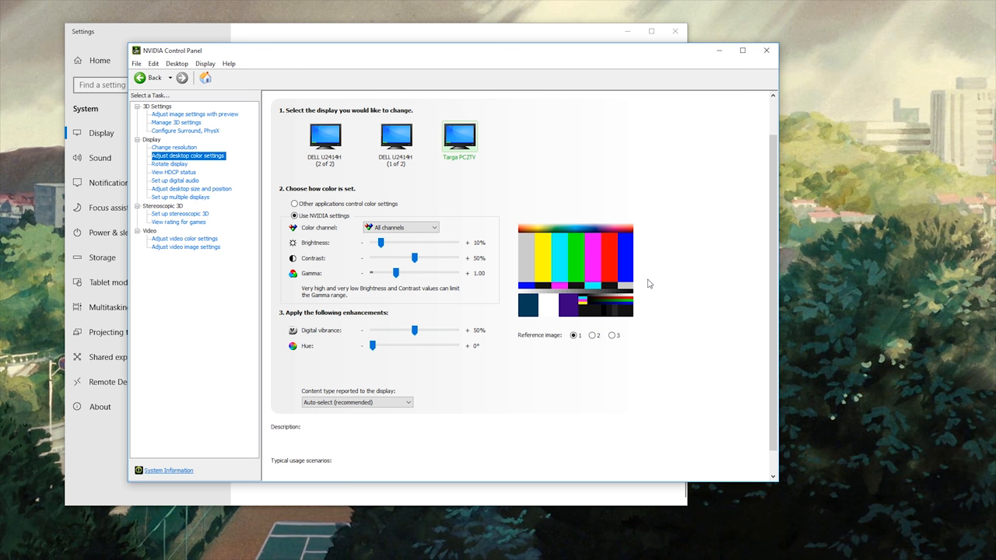
mouse_move(810, 242)
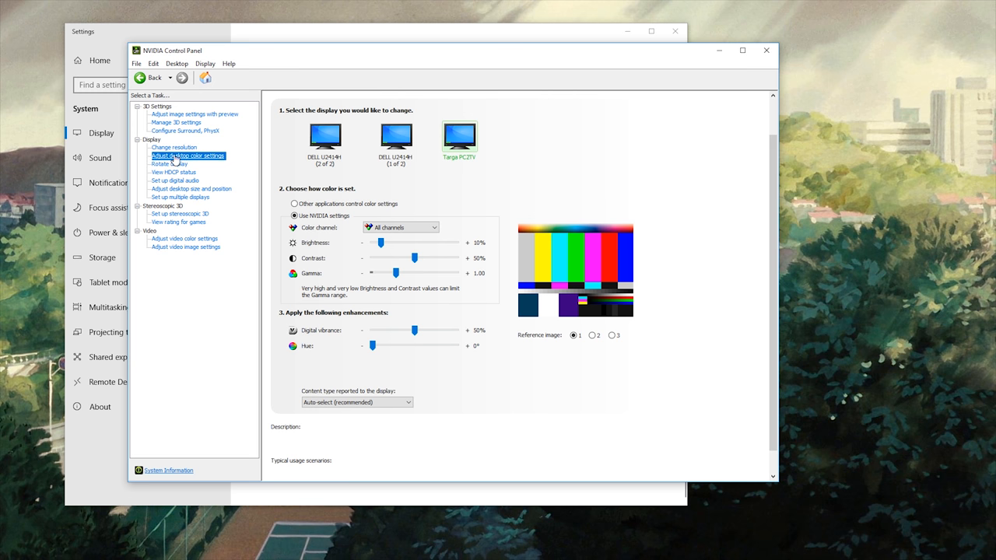
left_click(174, 147)
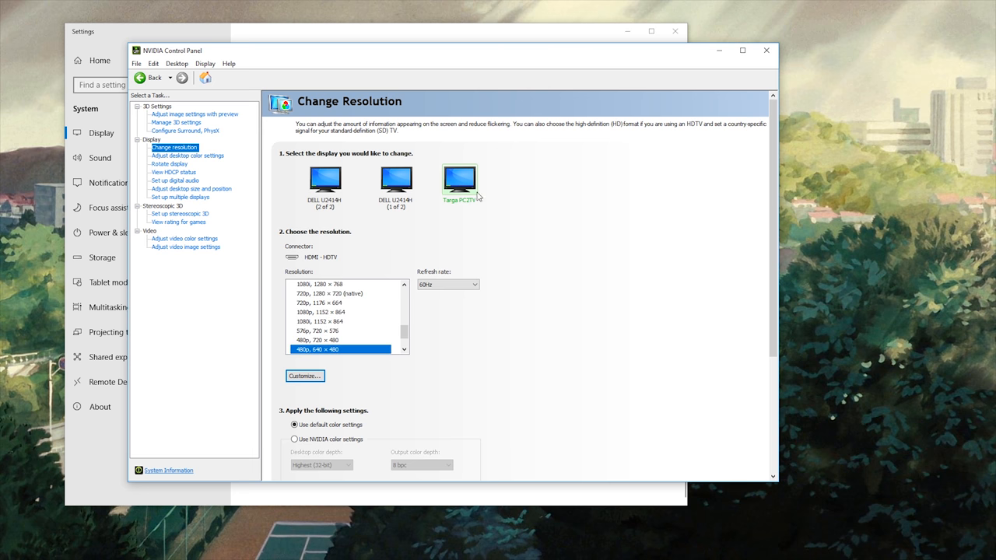
mouse_move(460, 192)
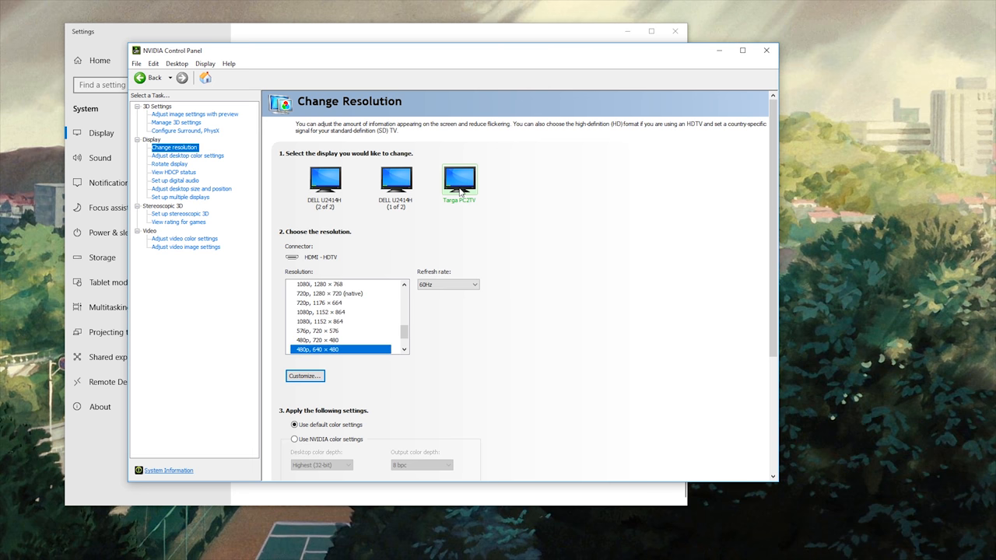
mouse_move(455, 210)
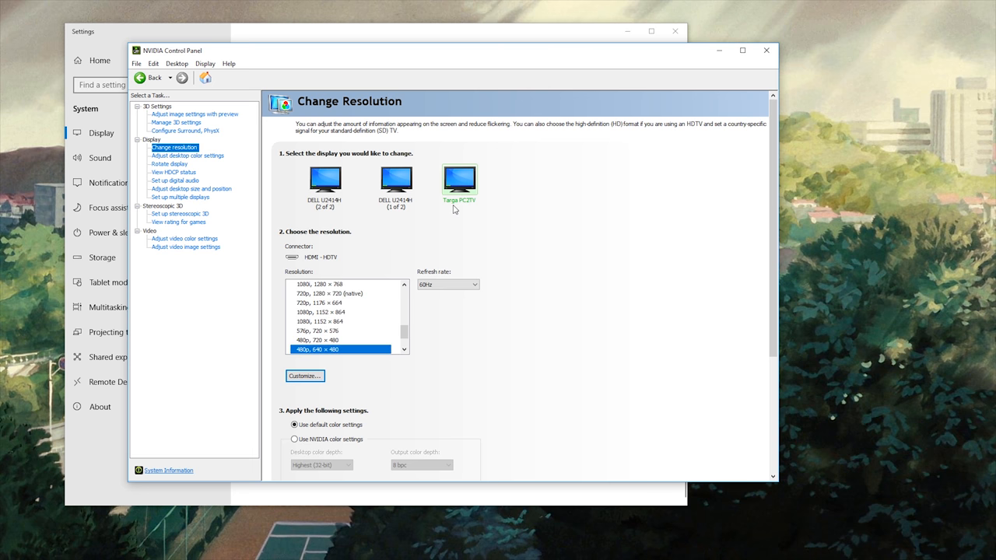
mouse_move(515, 201)
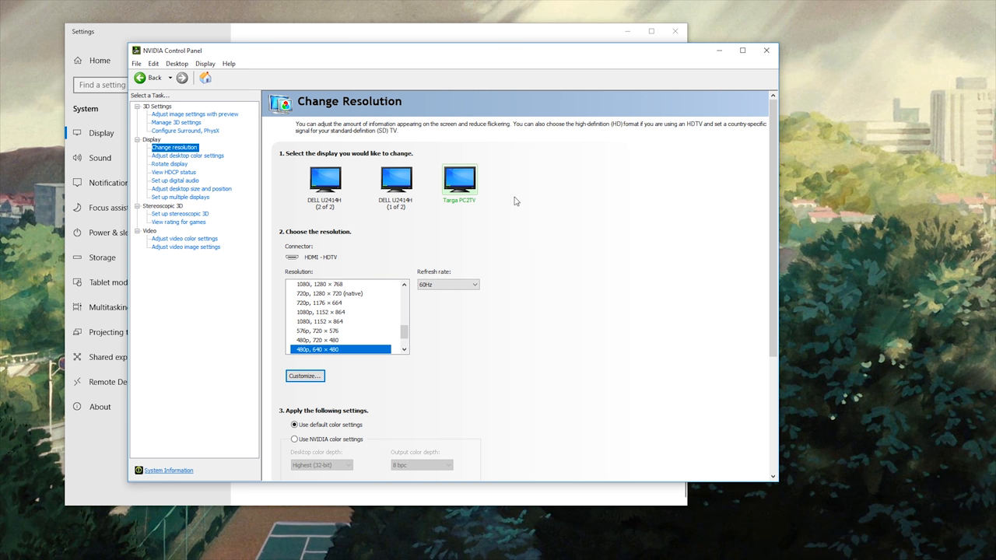
mouse_move(515, 201)
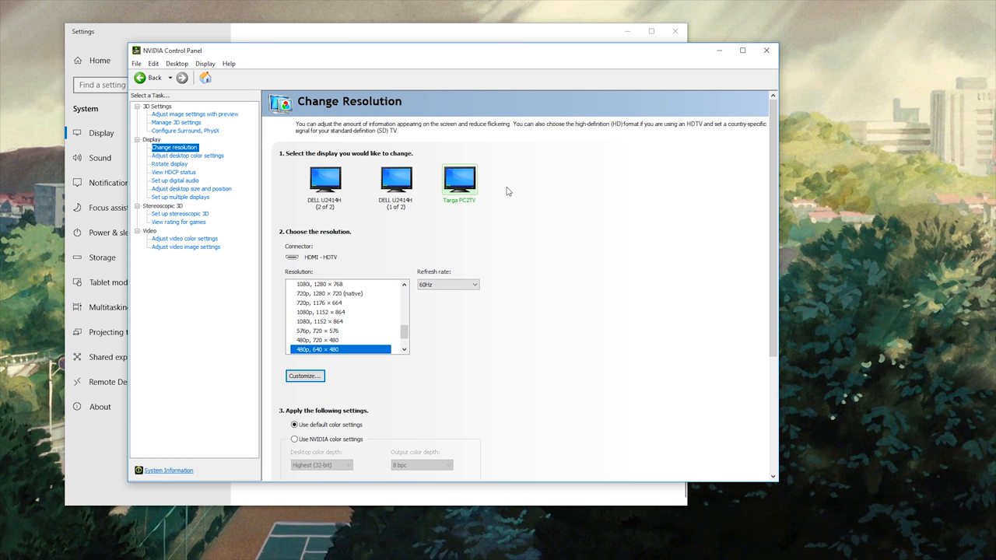
mouse_move(666, 247)
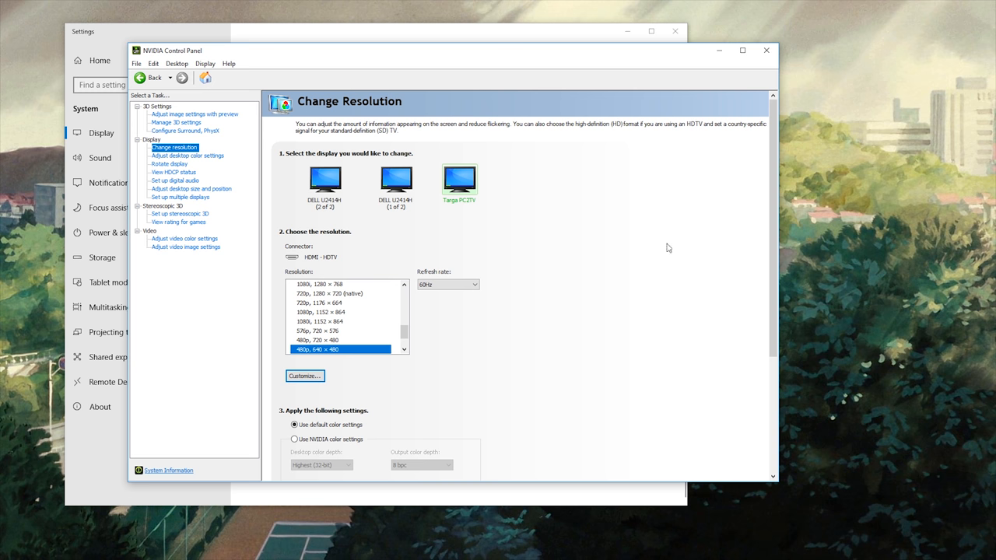
mouse_move(321, 353)
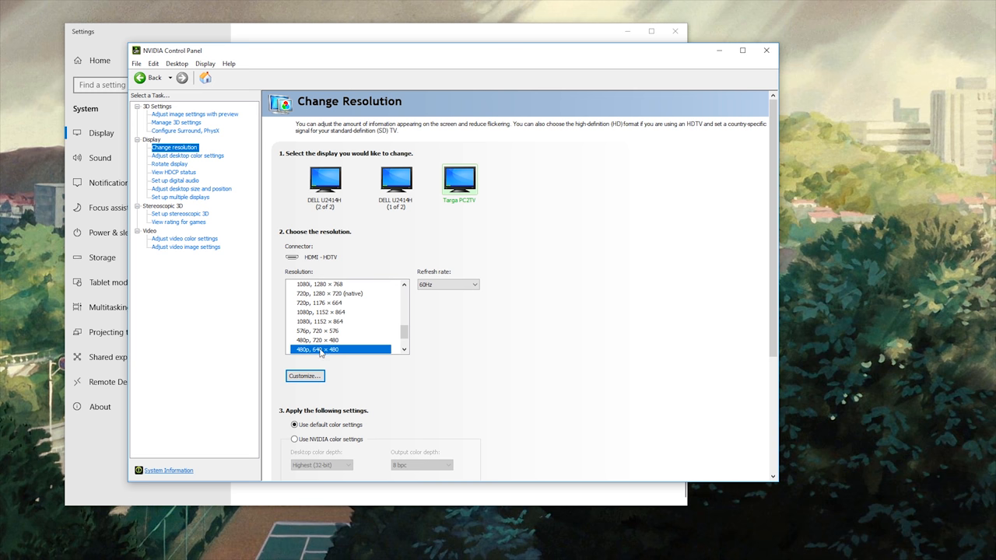
mouse_move(399, 335)
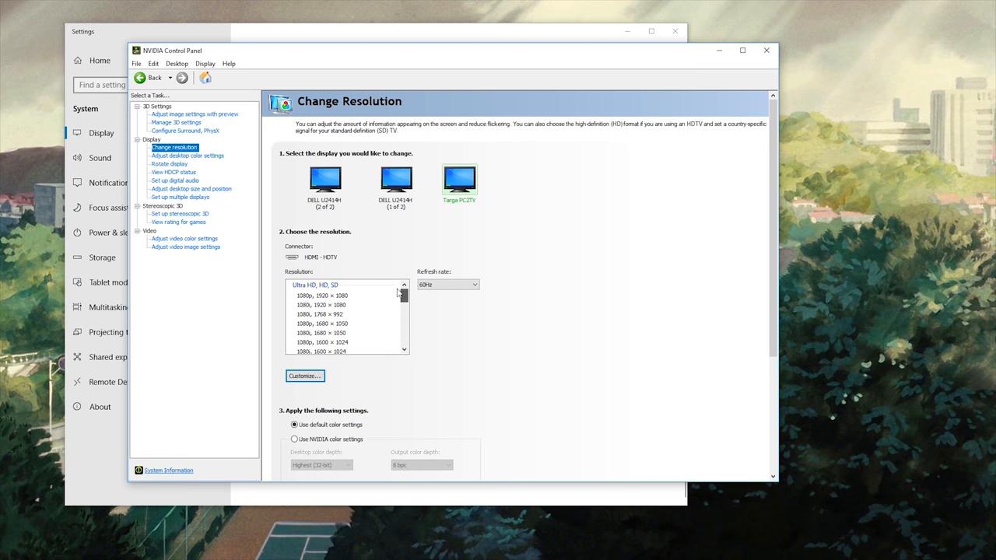
- Scroll through the resolution settings with 480p, 640 × 480 kept for the Targa PC2TV, then reach the desktop colour settings
scroll("down", 3)
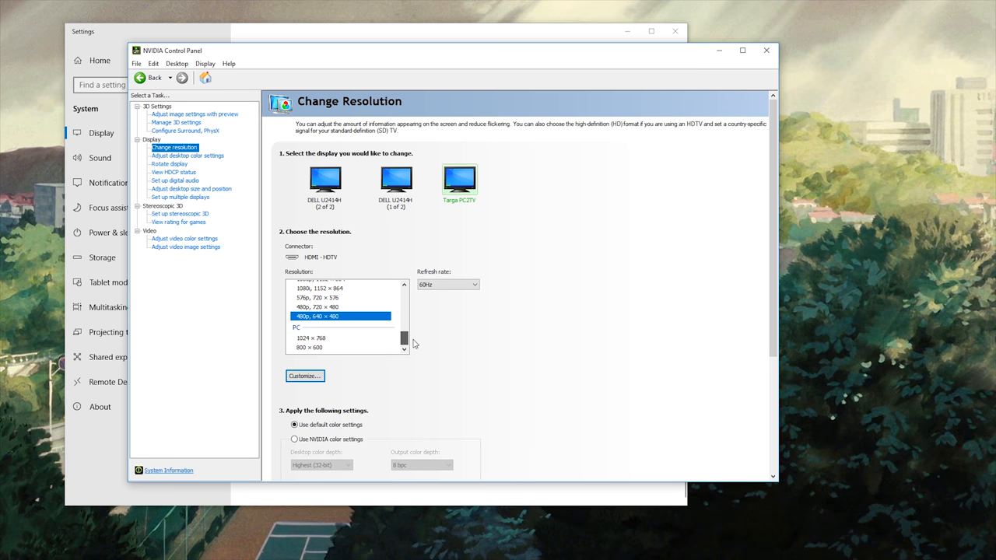
scroll("up", 3)
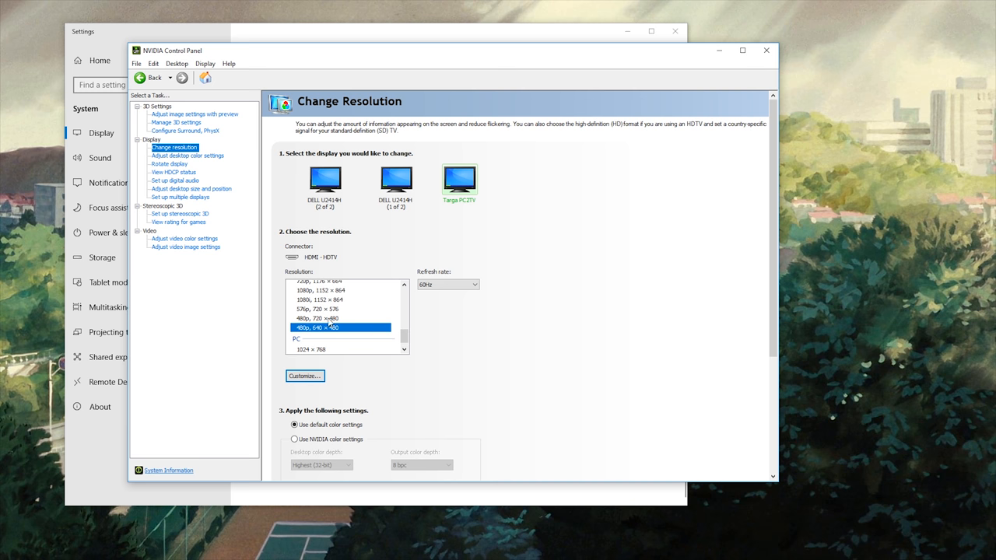
scroll("up", 3)
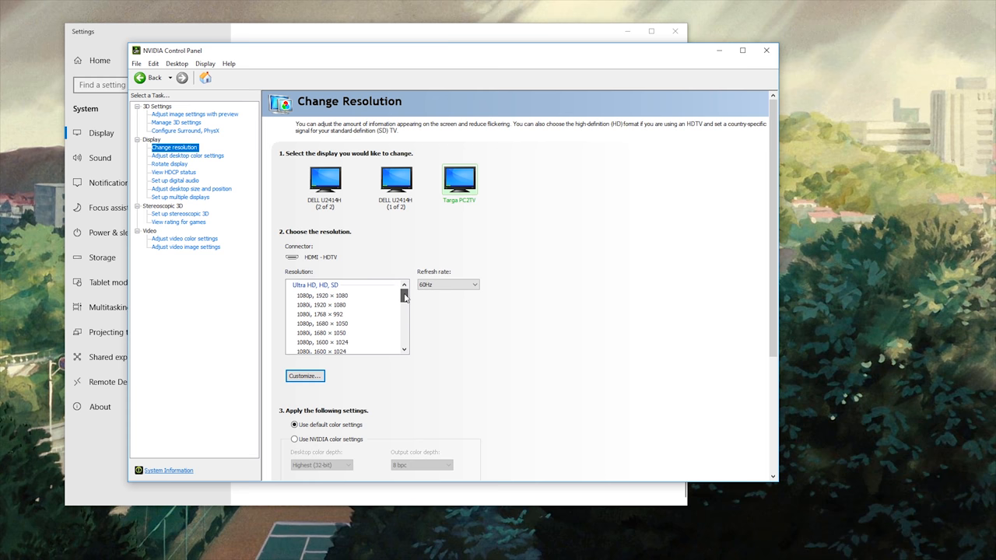
scroll("down", 3)
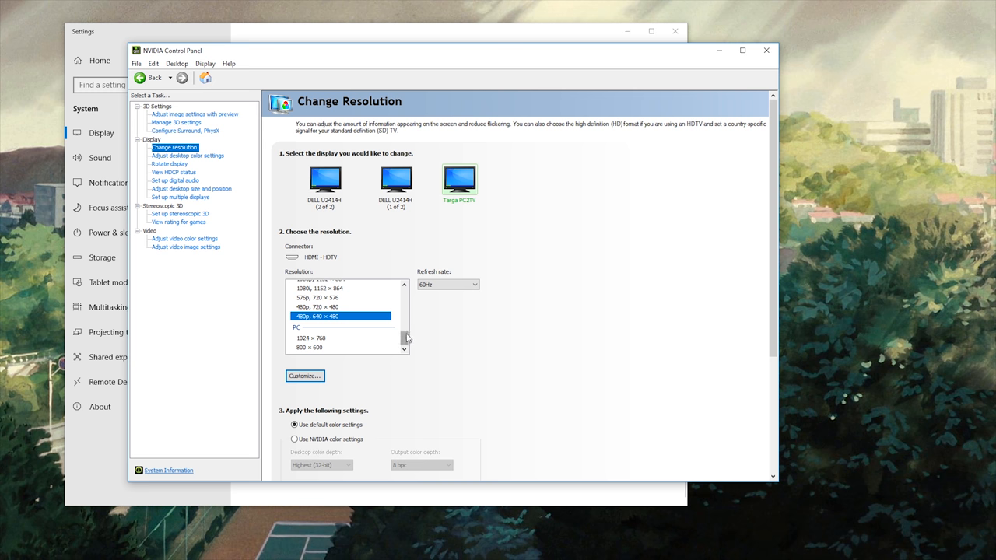
scroll("down", 3)
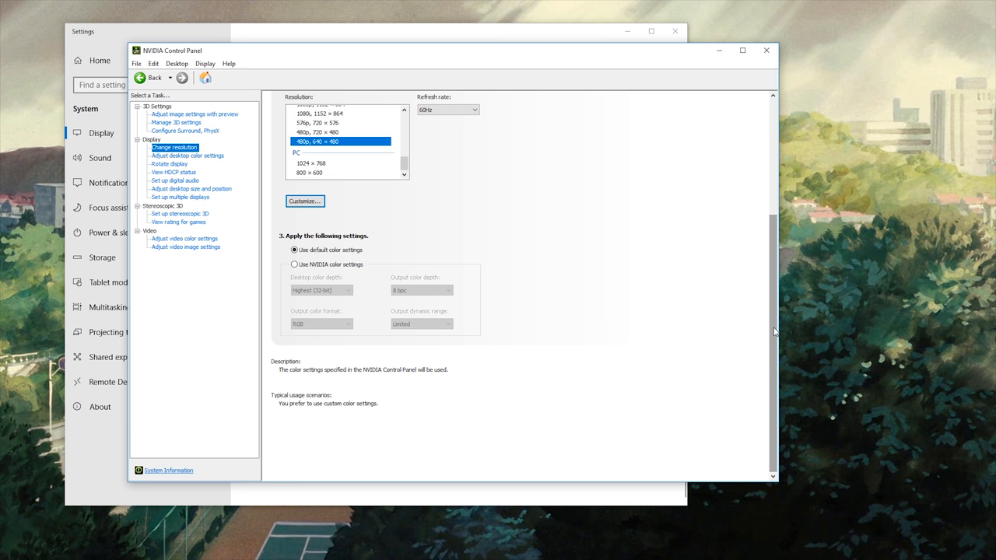
left_click(187, 156)
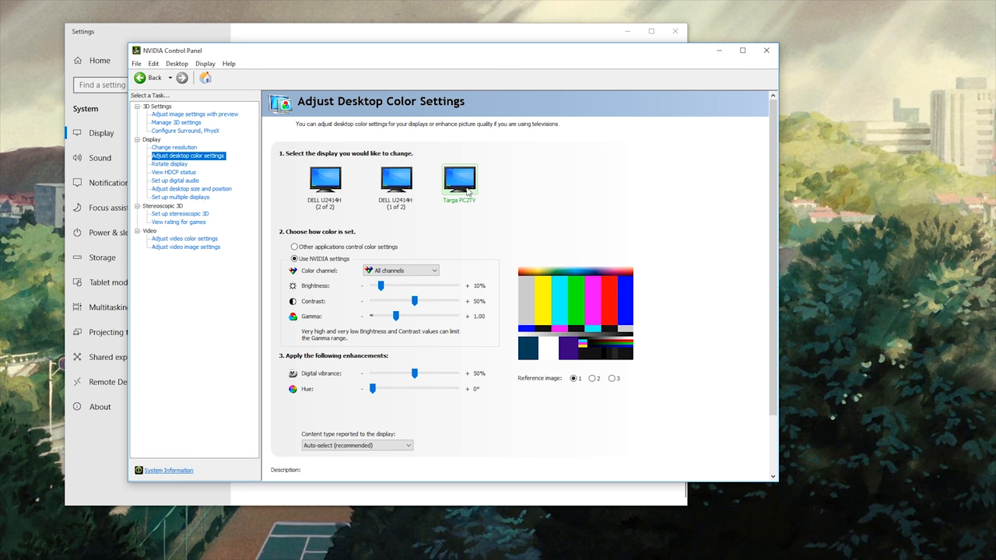
- Choose the Targa PC2TV as the display whose desktop colour is adjusted, brightness at 10%
left_click(294, 259)
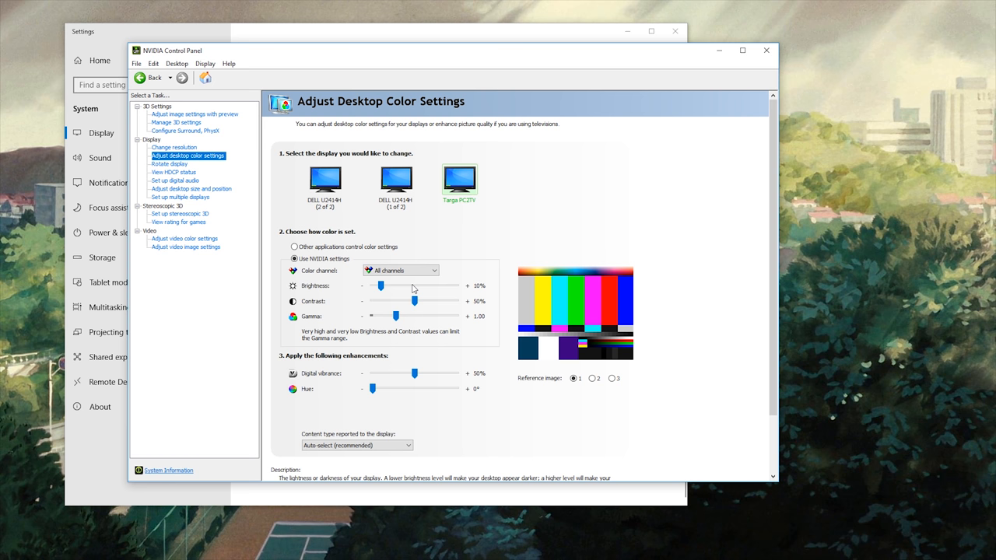
mouse_move(416, 289)
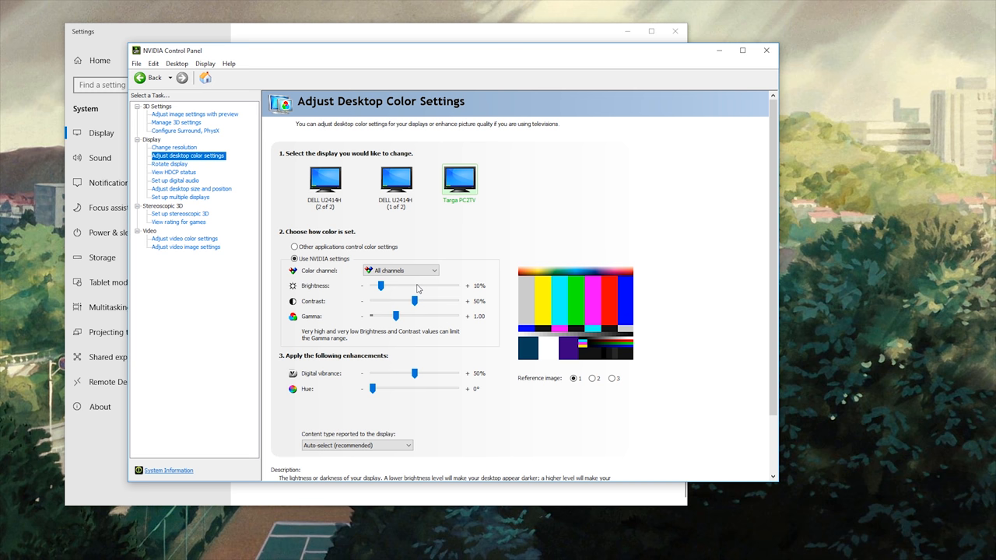
mouse_move(328, 290)
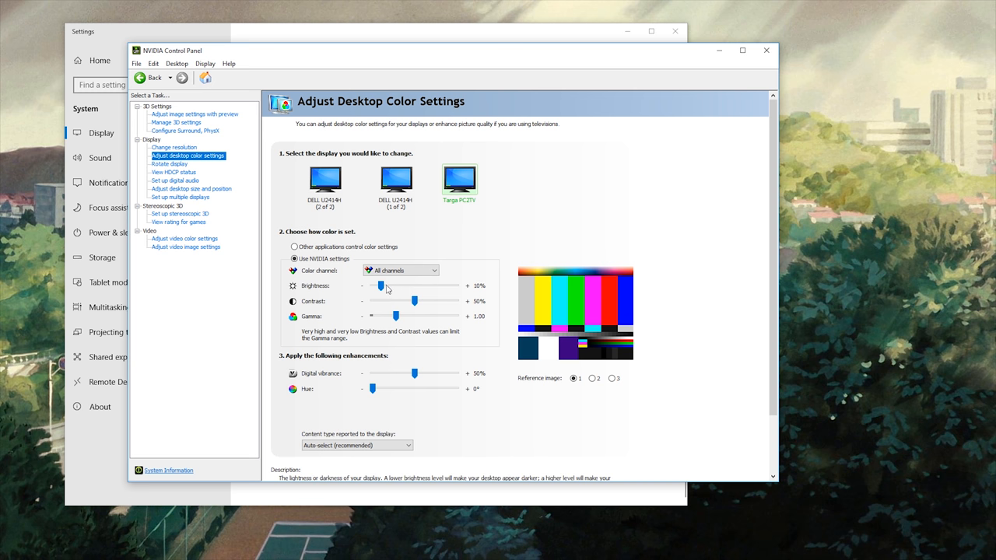
mouse_move(726, 355)
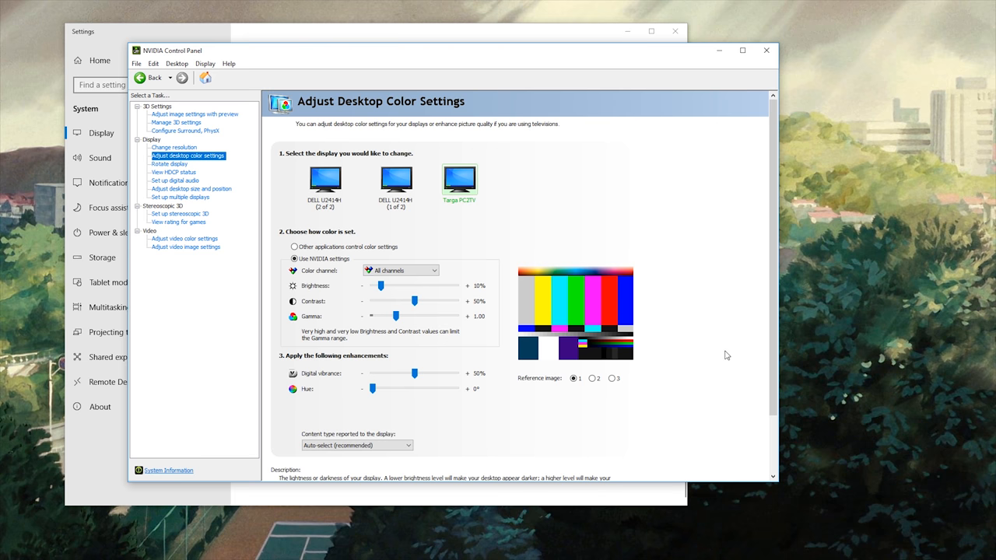